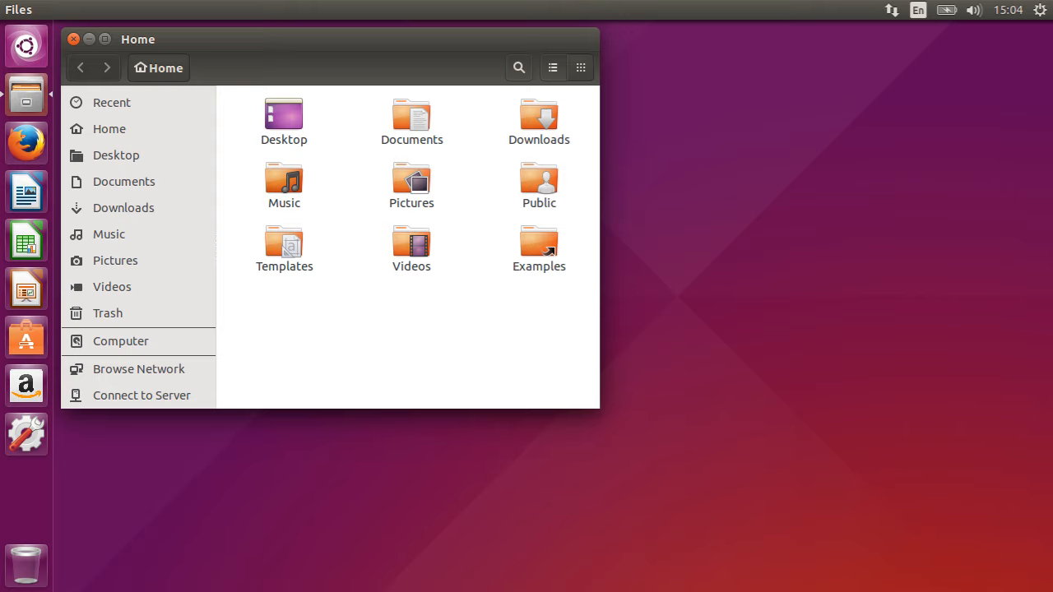
Select Home in the Files sidebar to show Desktop, Documents, Downloads and Examples.
click(108, 125)
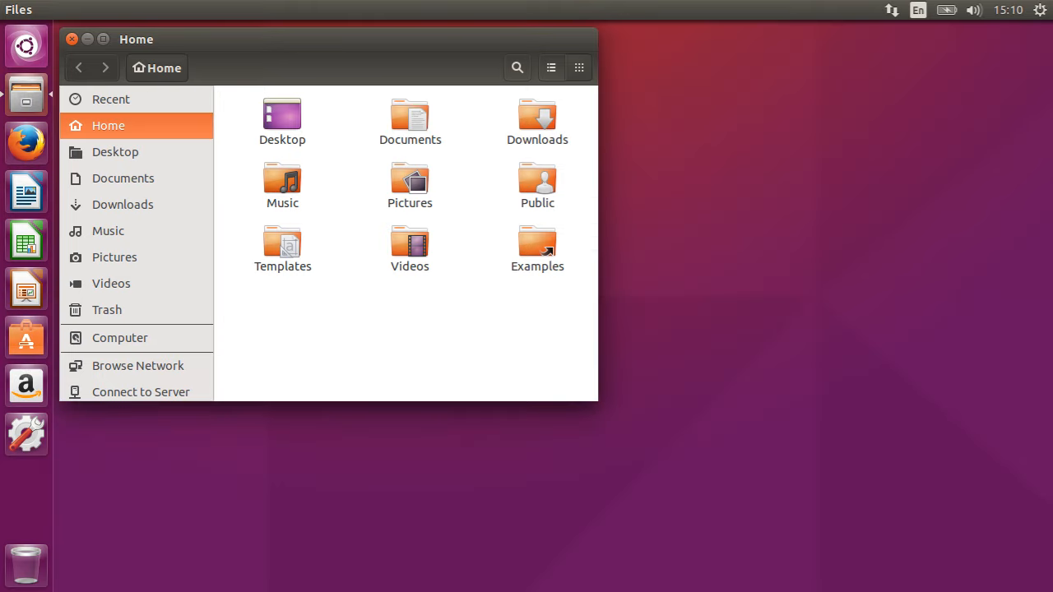